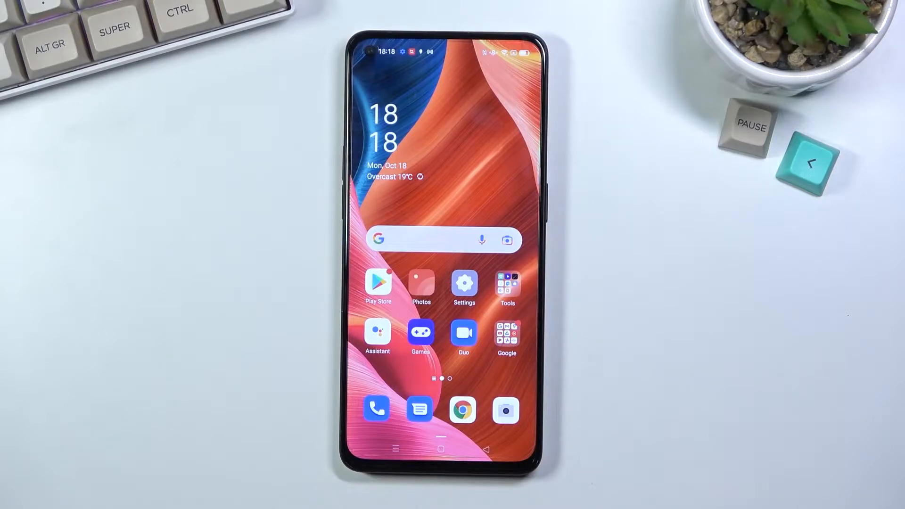
Step: Launch Settings from the home screen and scroll down to Additional settings
left_click(464, 282)
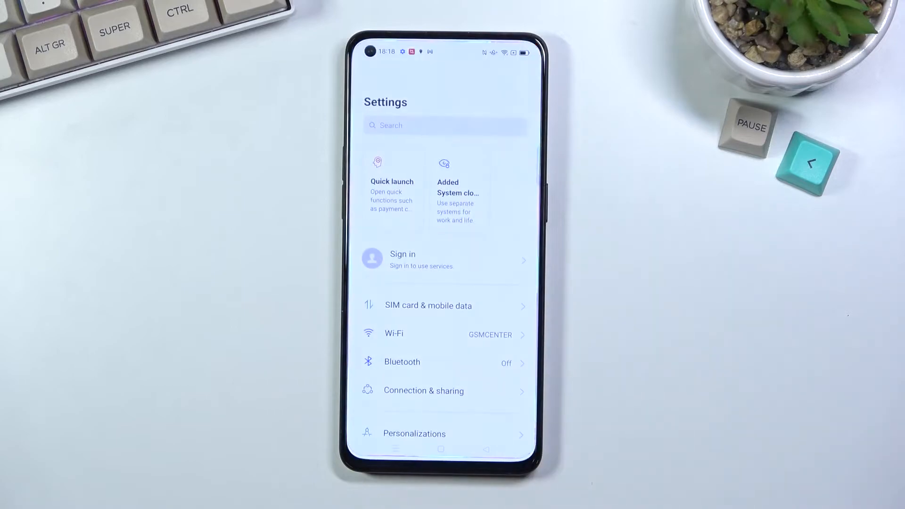
scroll("down", 3)
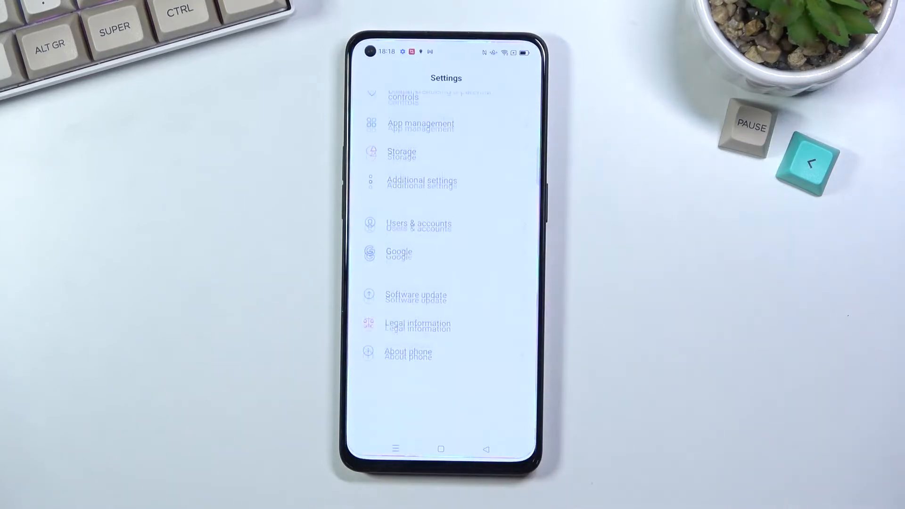
scroll("down", 3)
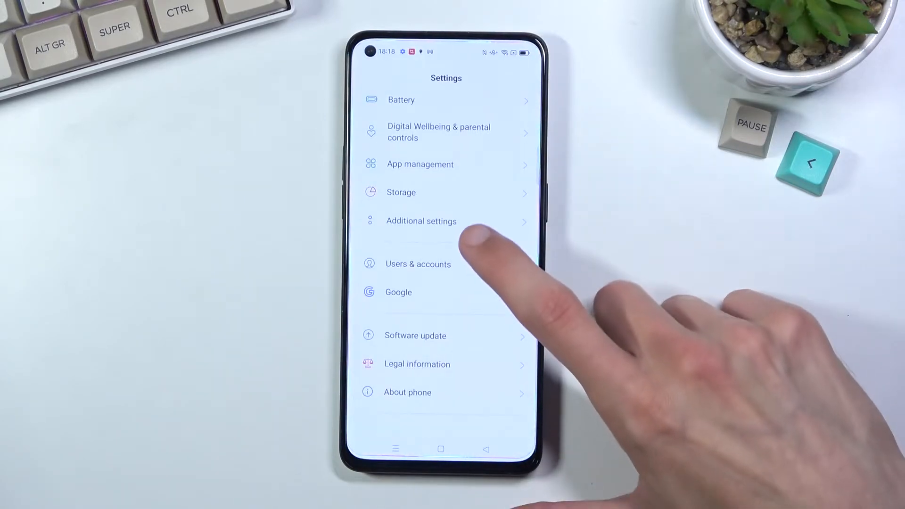
Step: Go to Additional settings, then into Back up and reset
left_click(422, 221)
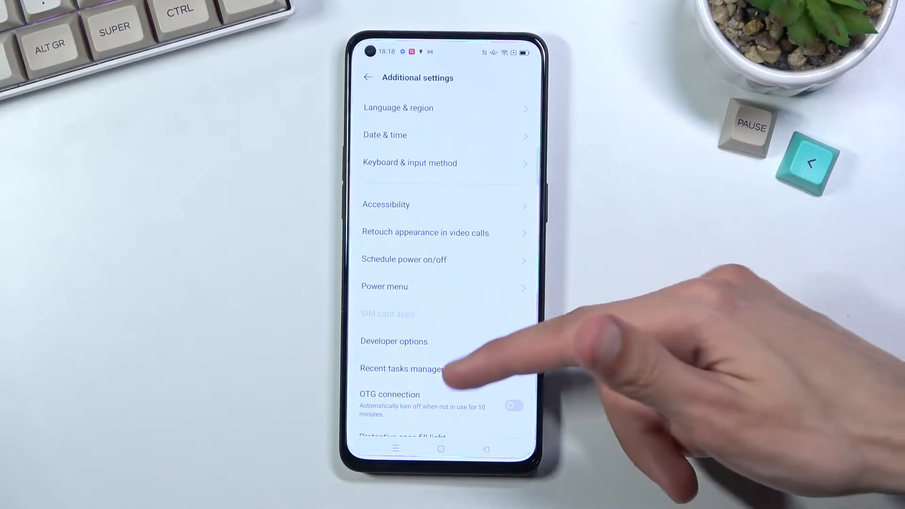
scroll("down", 3)
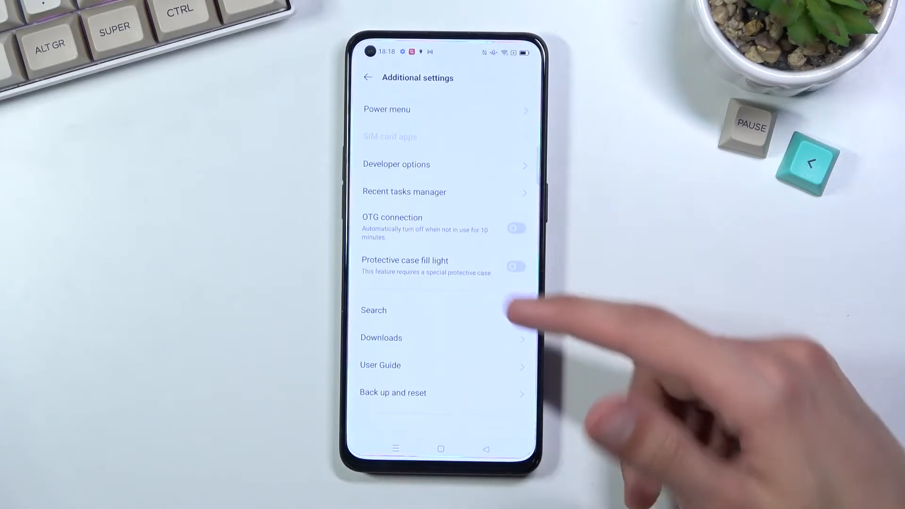
left_click(392, 393)
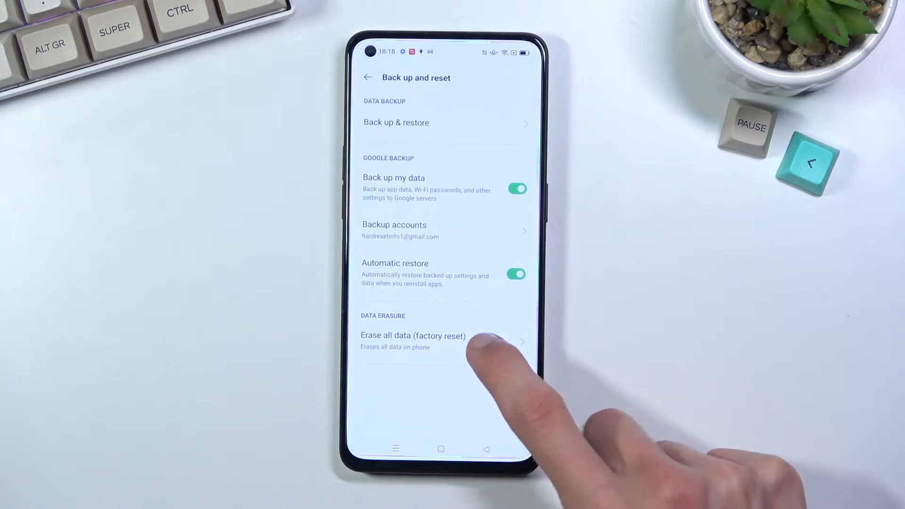
Step: Choose Erase all data (factory reset) and confirm with Erase data
left_click(413, 335)
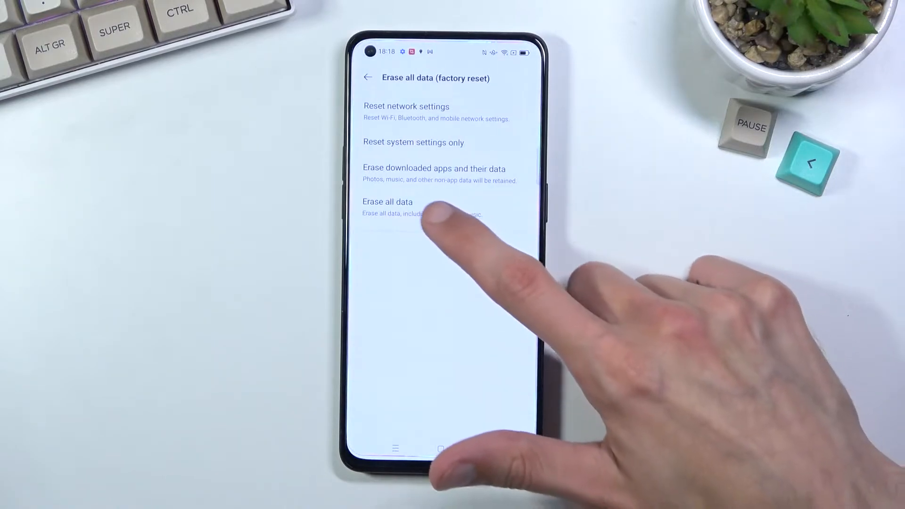
left_click(387, 201)
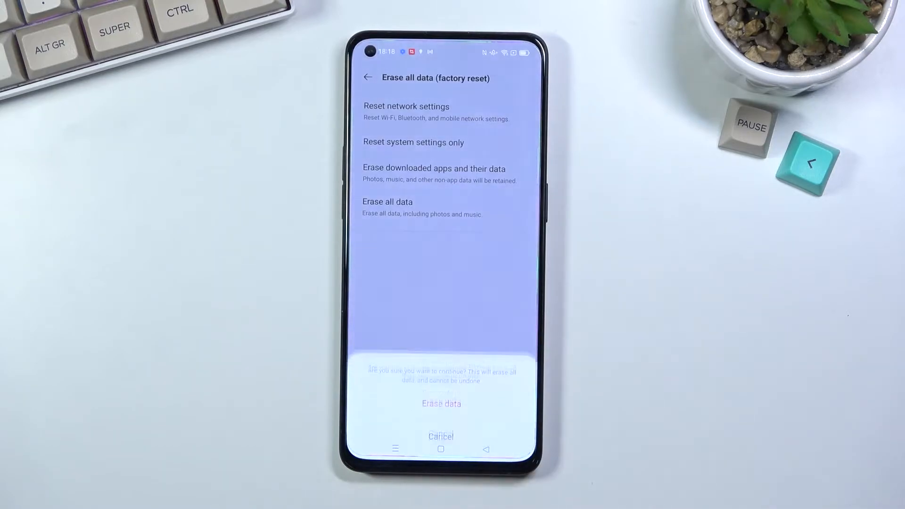
left_click(441, 403)
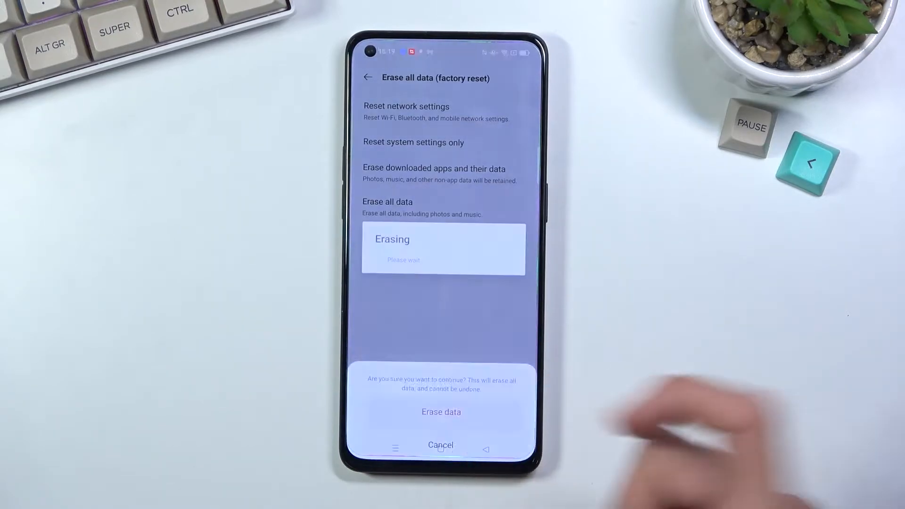